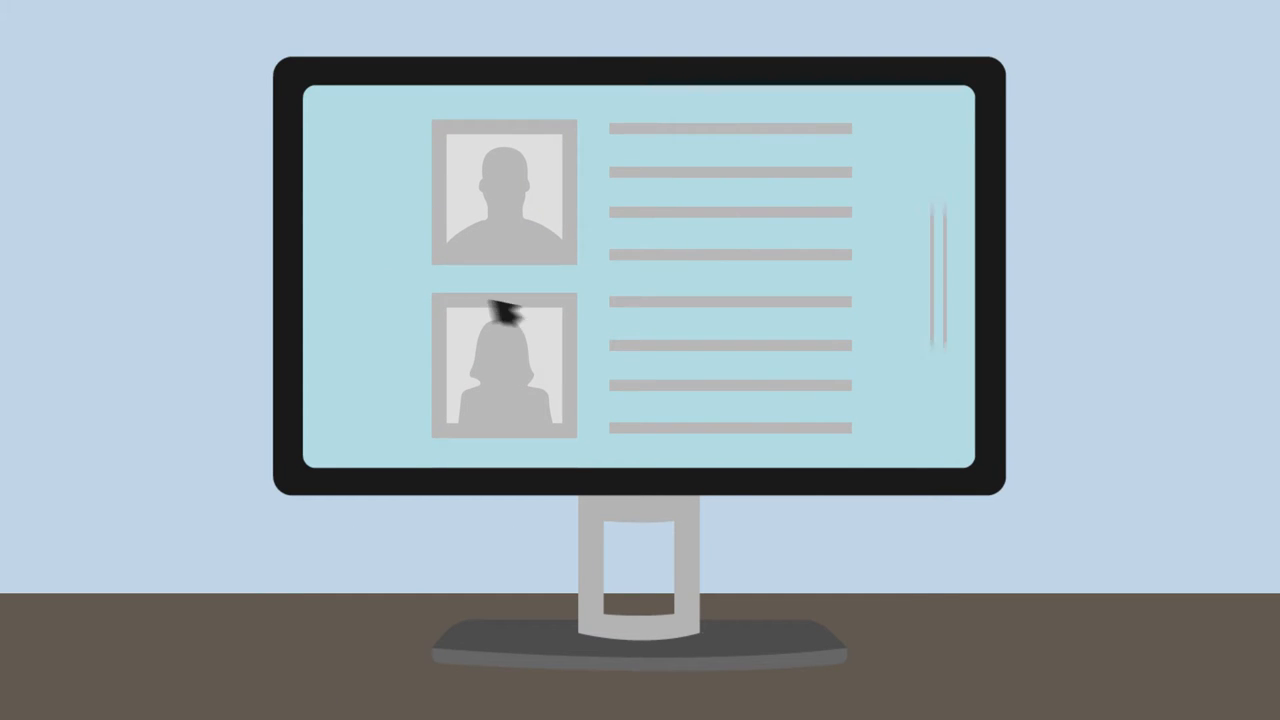
scroll("down", 3)
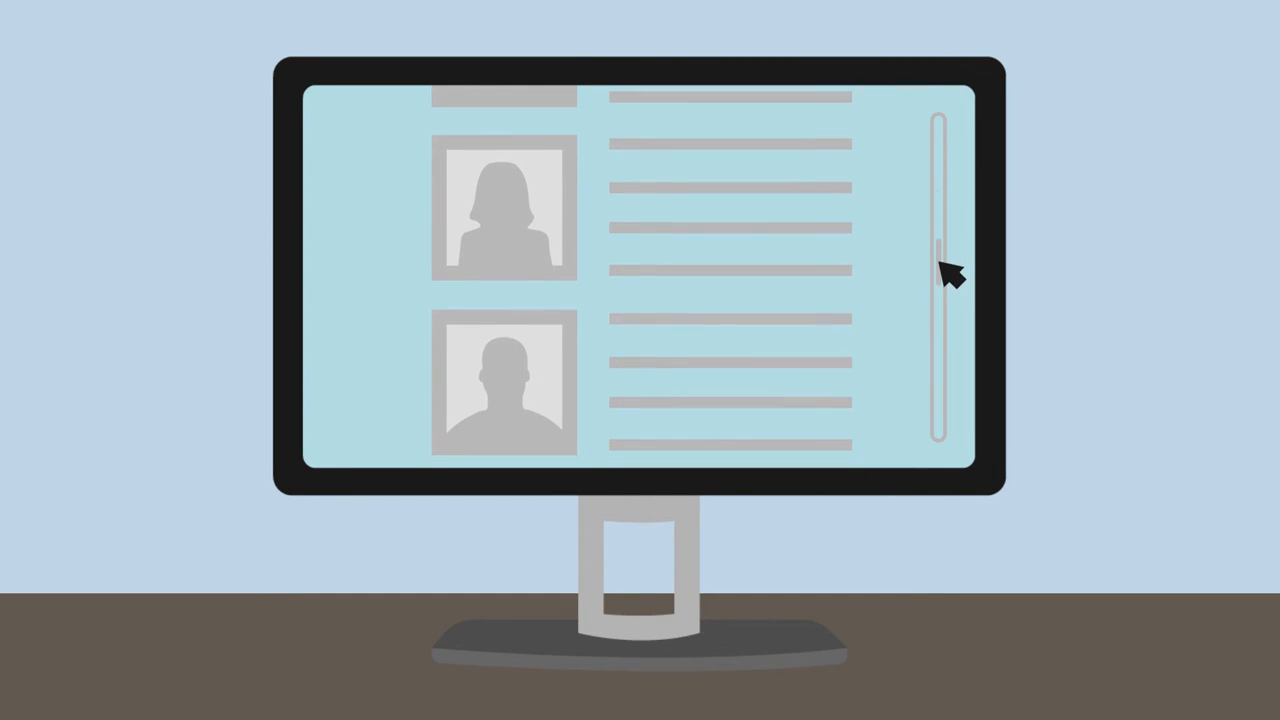